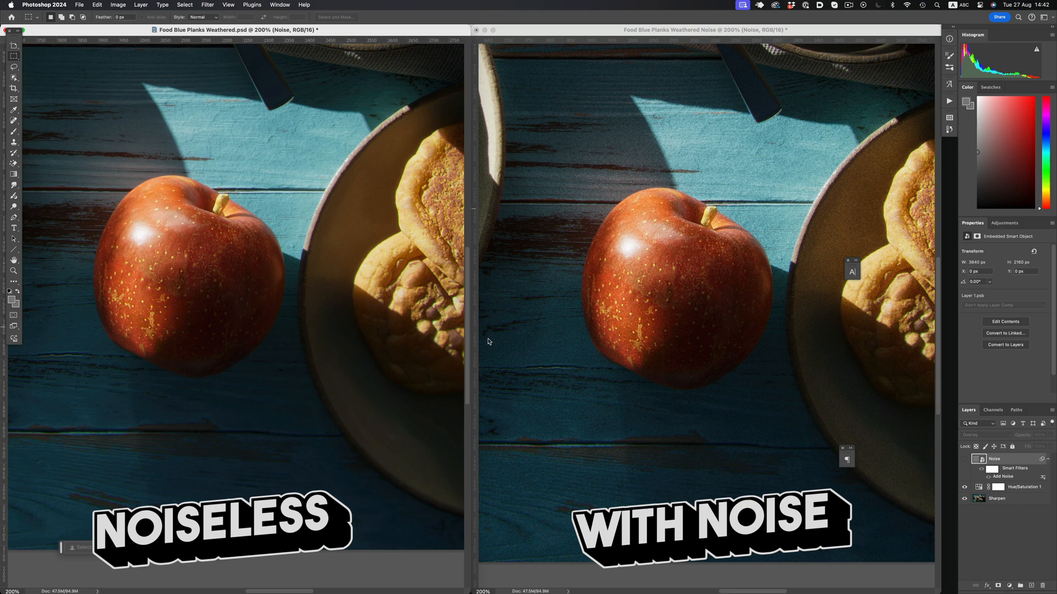
mouse_move(364, 145)
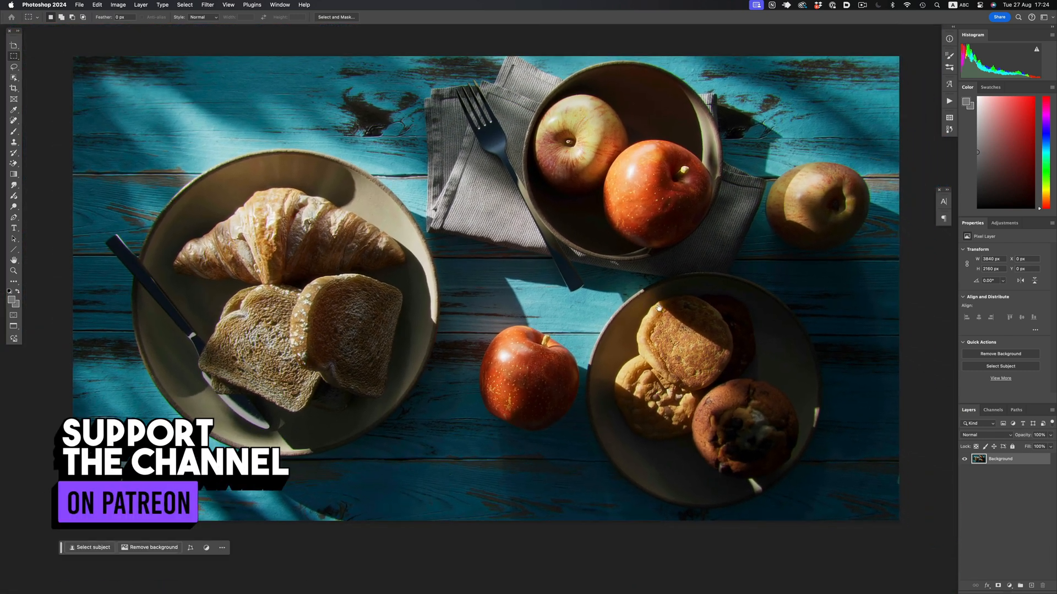
mouse_move(703, 332)
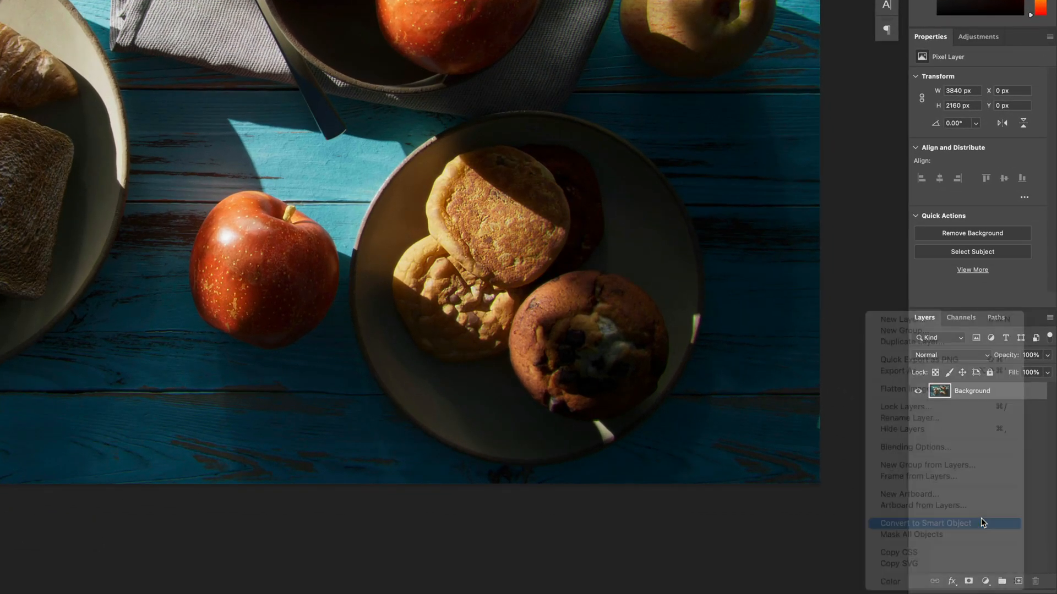
Convert the food photo's Background layer into a smart object from the Layers panel menu.
click(925, 523)
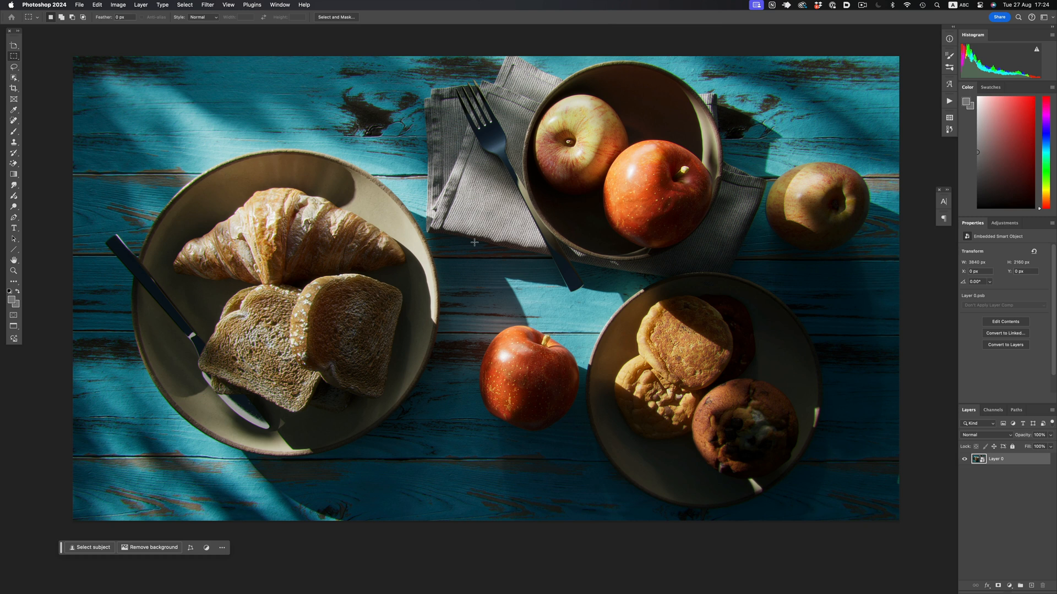
click(208, 5)
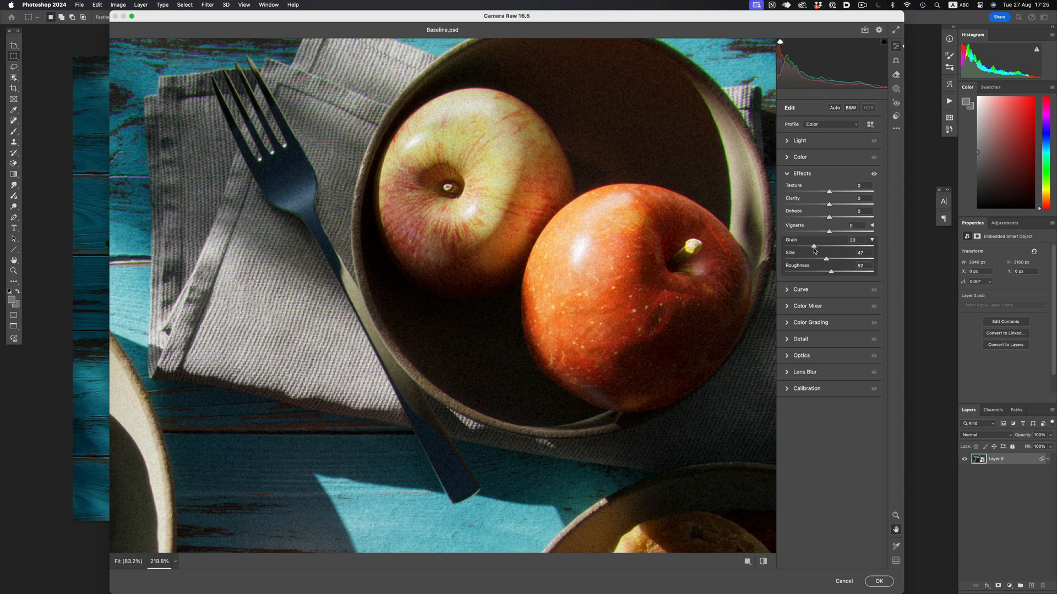
Apply Camera Raw grain with amount 33, size 30 and roughness 52.
click(878, 581)
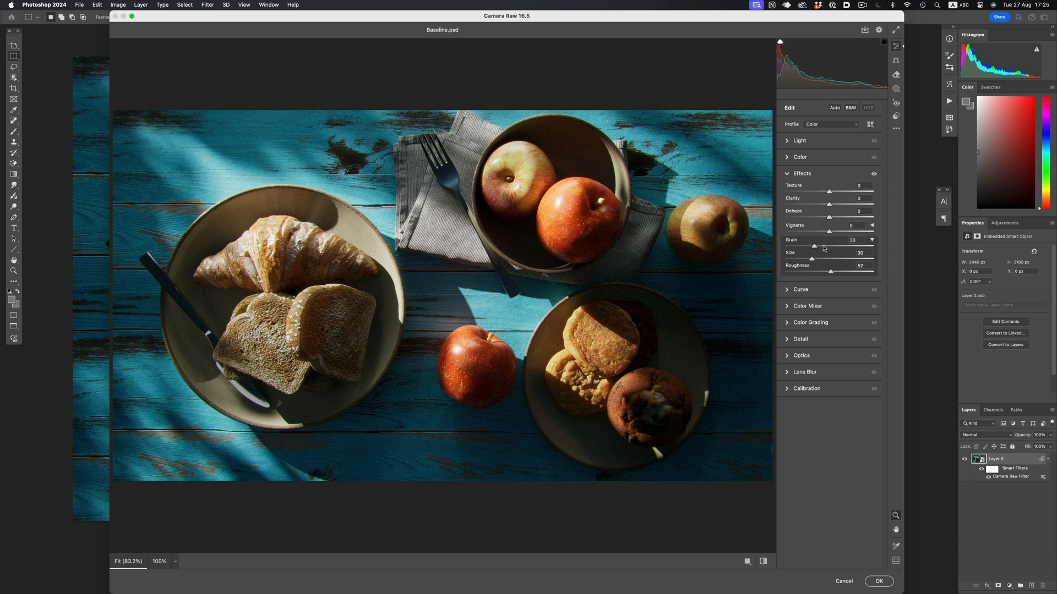
click(877, 581)
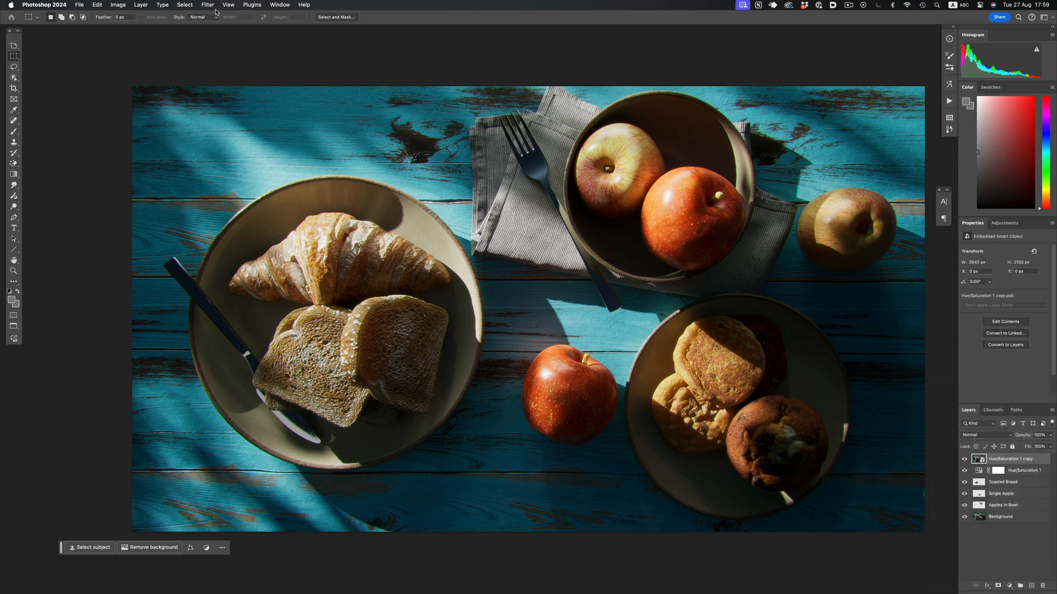
click(207, 5)
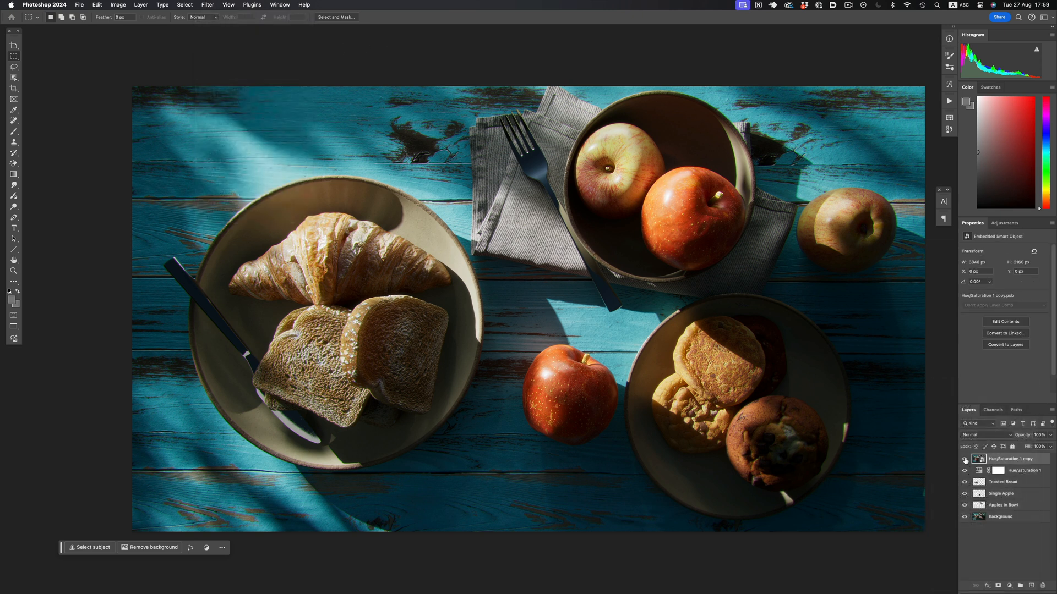
click(1011, 470)
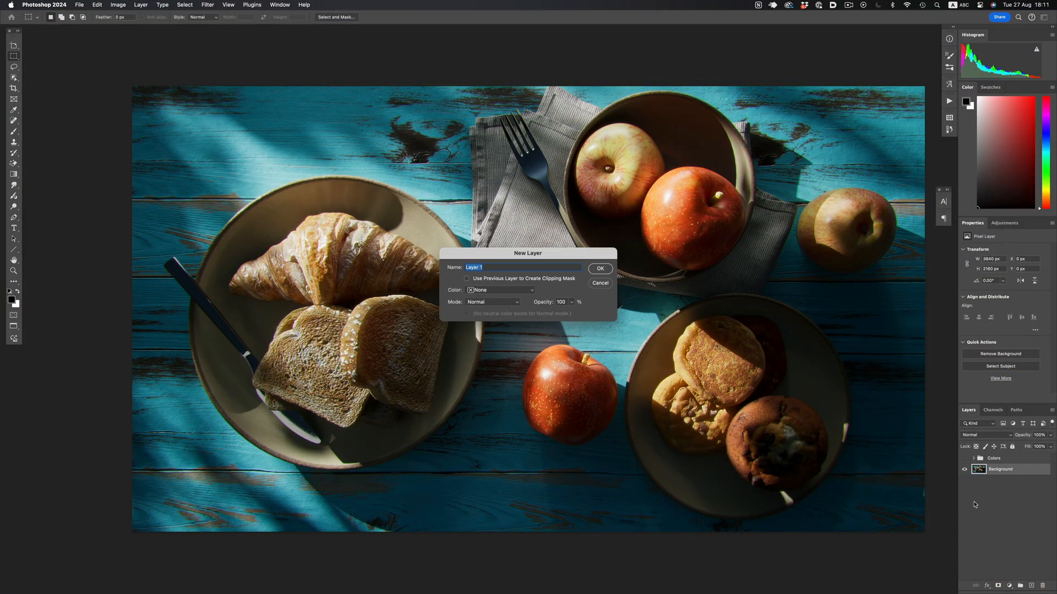
Add a new layer named 'Noise' above Background and reveal the Colors group.
text(Noise)
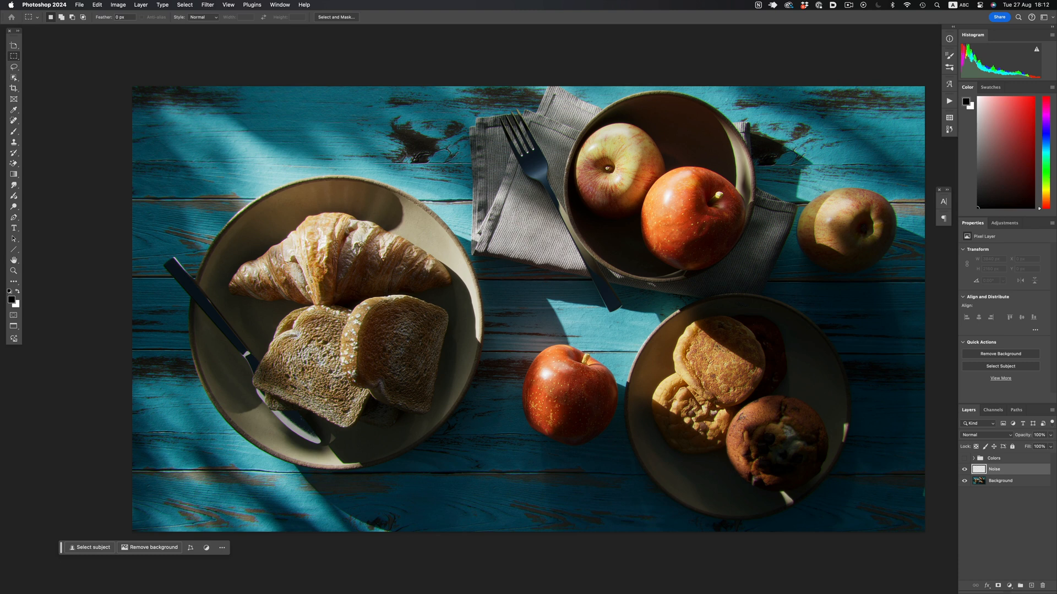
click(207, 5)
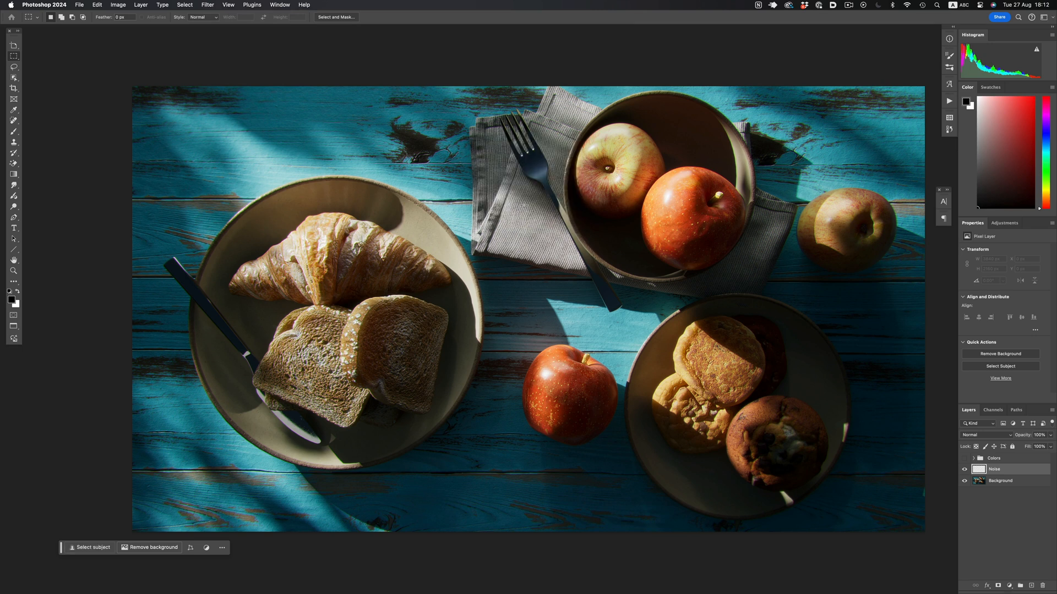
click(742, 5)
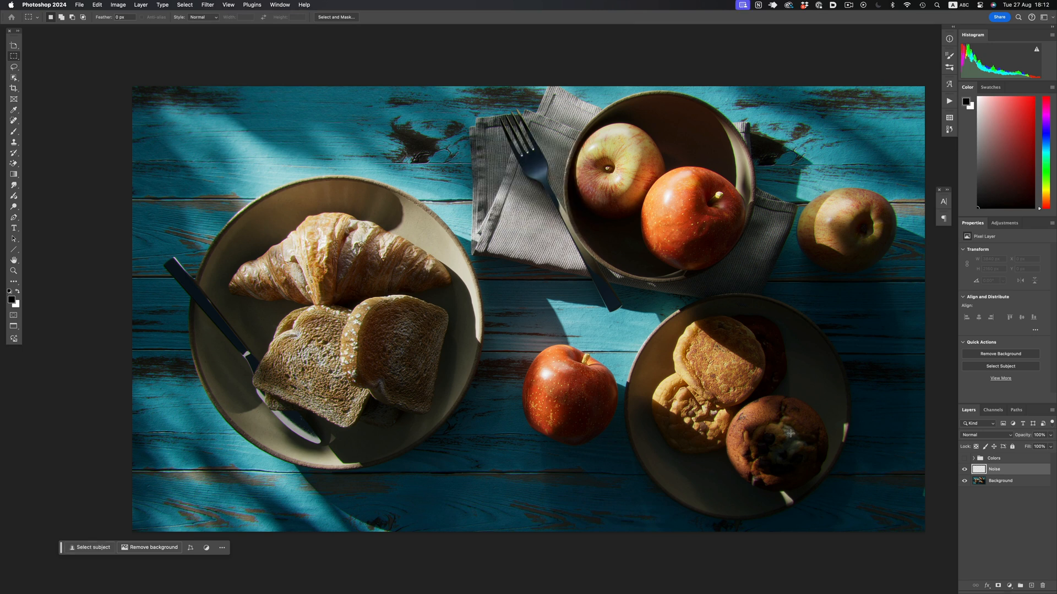
click(973, 459)
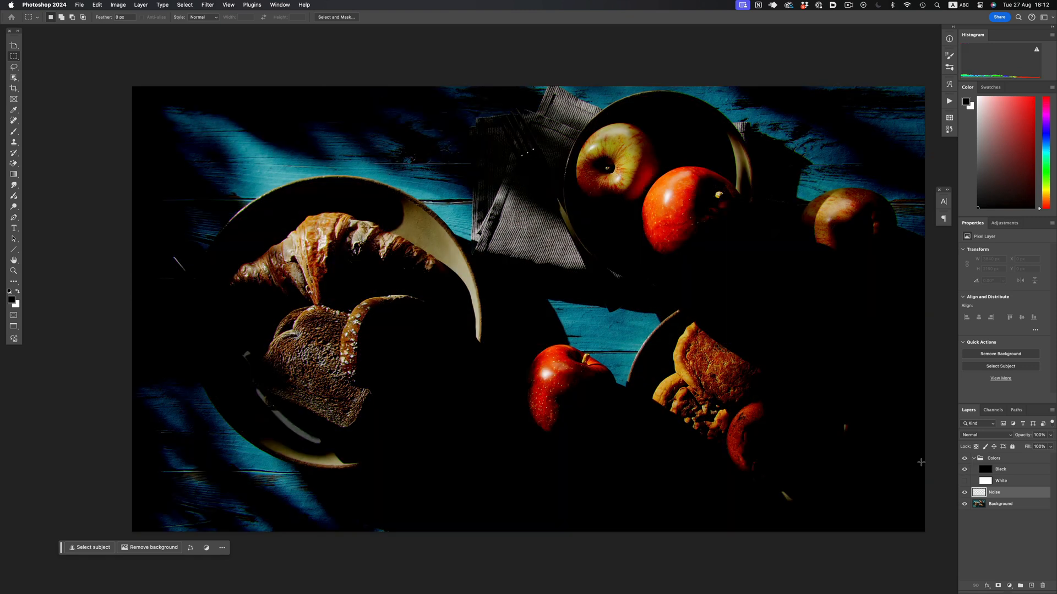
Toggle the Black and White Overlay layers' visibility, then select the Noise layer.
click(1000, 469)
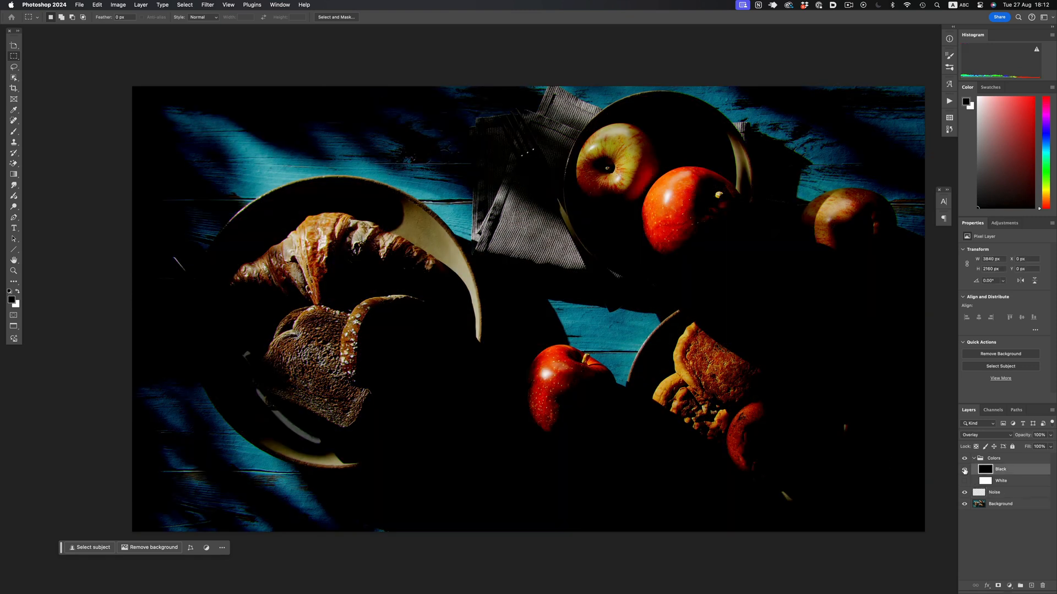
click(963, 469)
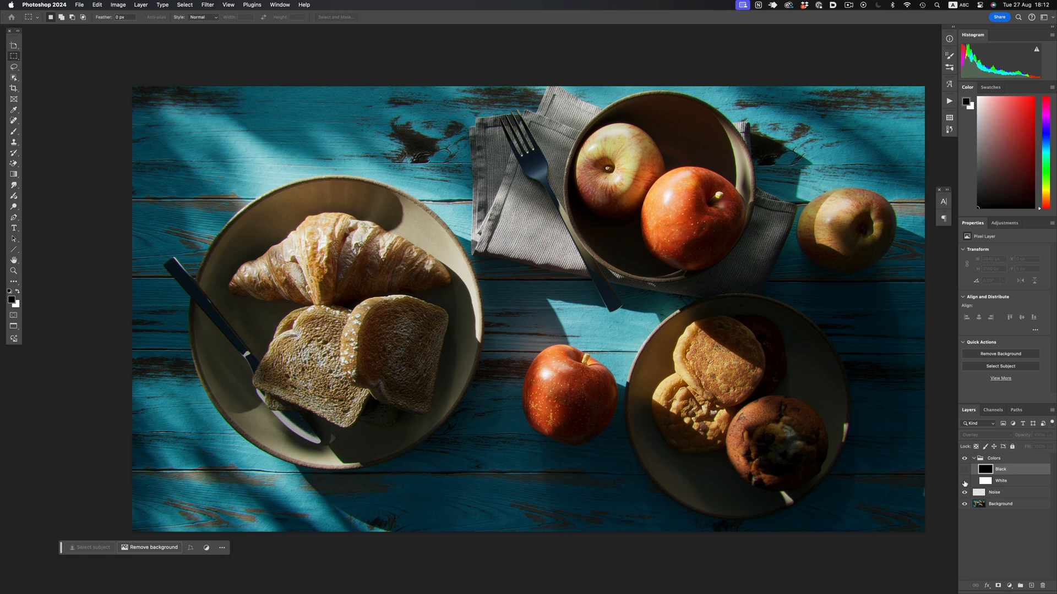
click(963, 493)
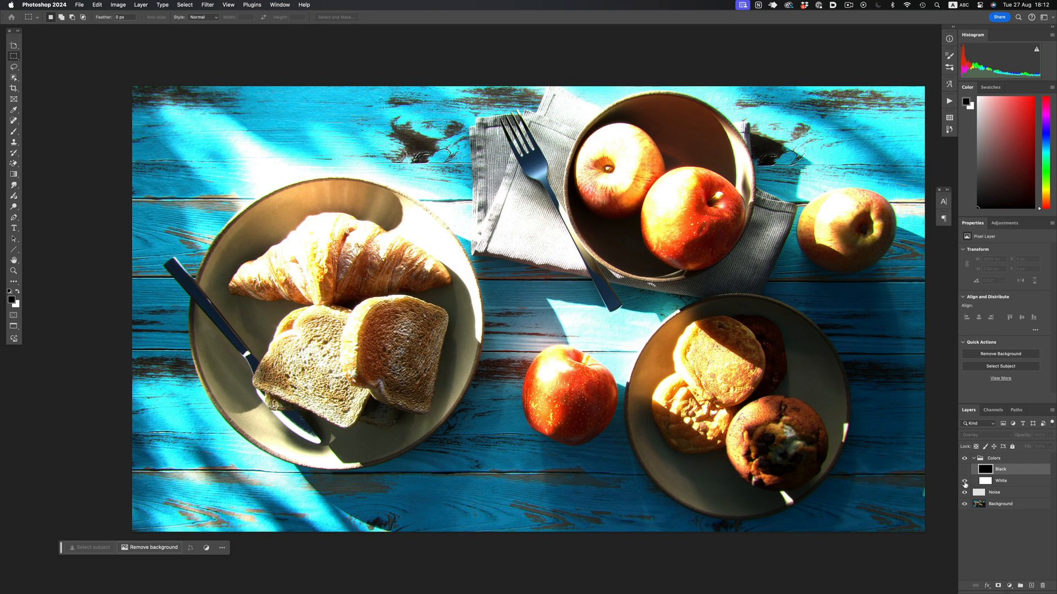
click(964, 482)
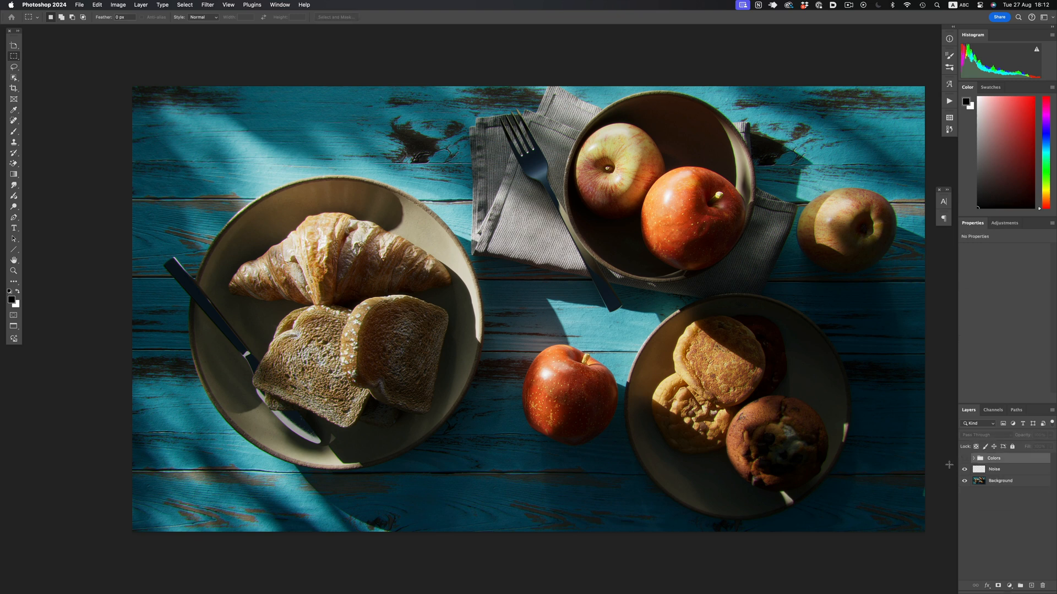
click(994, 469)
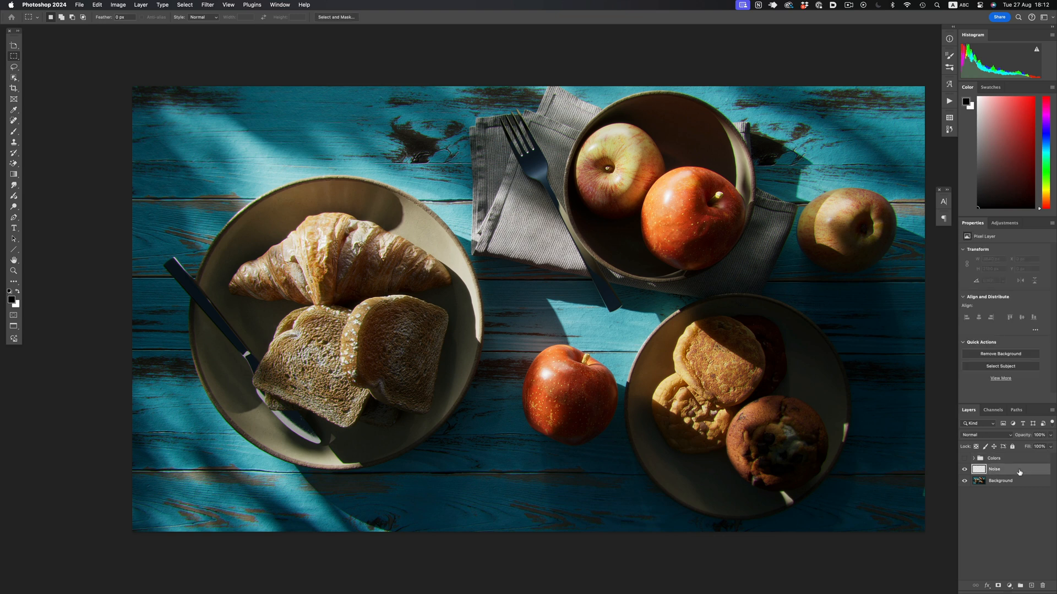
Set a mid-gray foreground colour and fill the Noise layer with it at 100%.
click(994, 469)
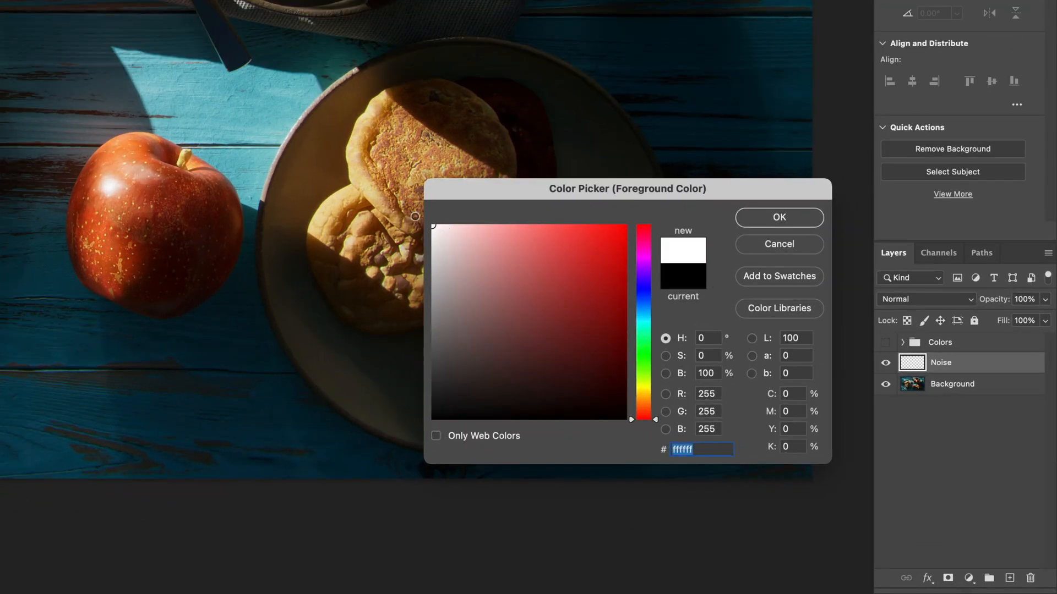
click(427, 408)
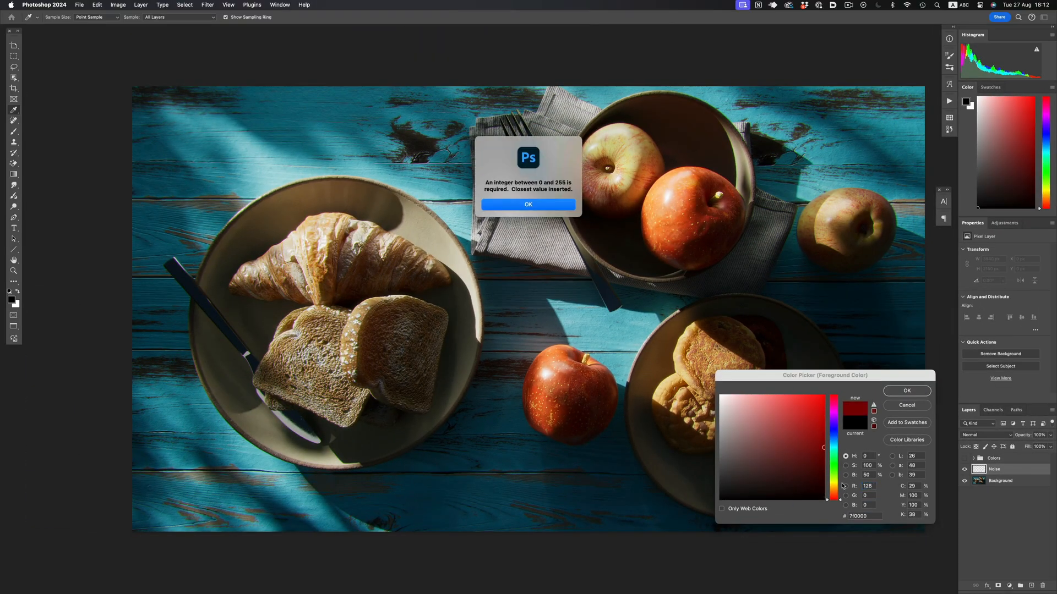
click(527, 204)
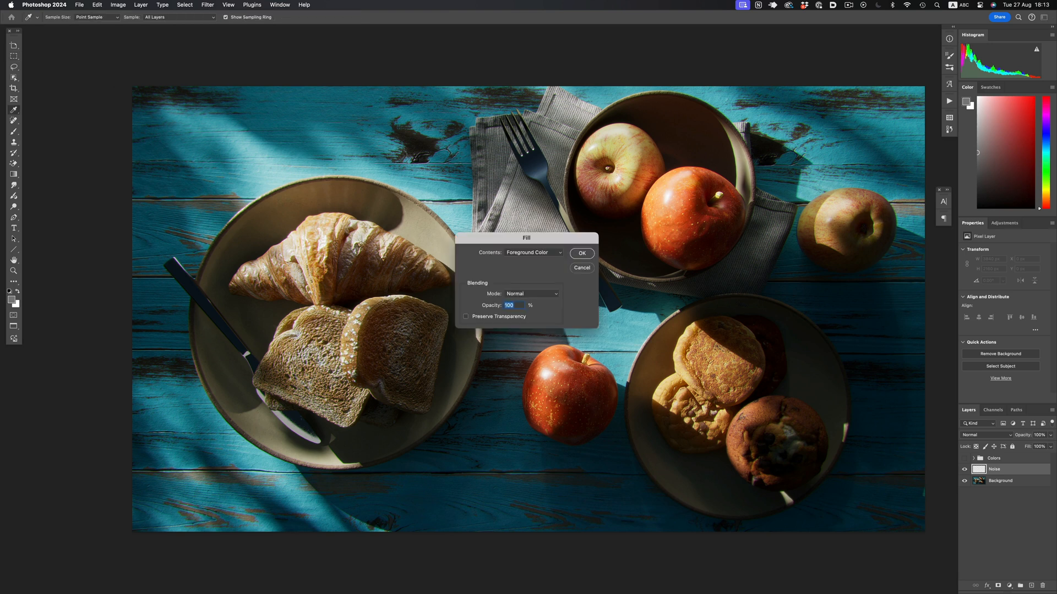
click(581, 253)
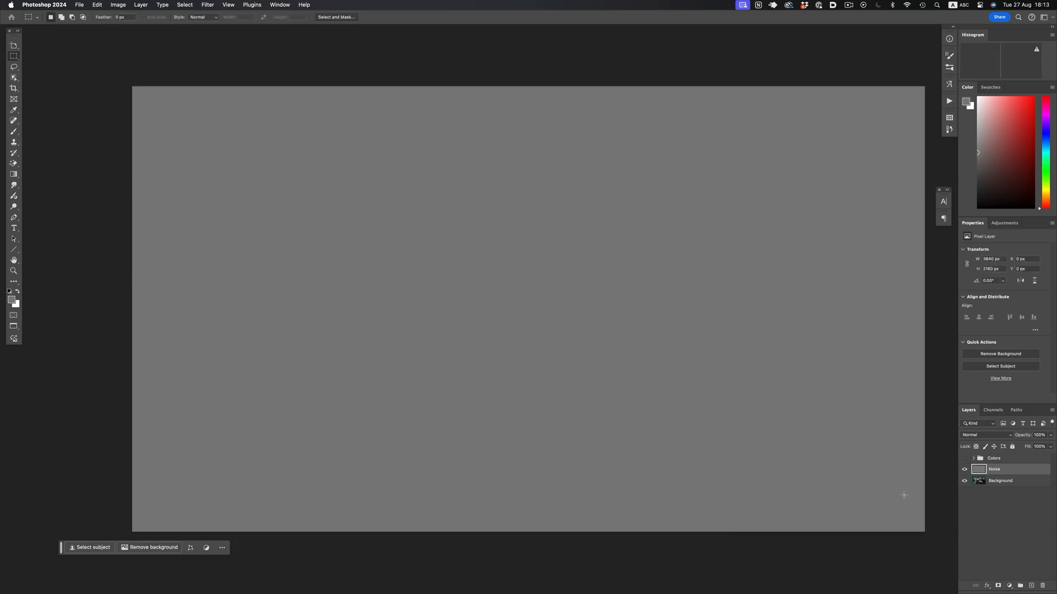
Convert the Noise layer to a smart object and set its blend mode to Overlay.
right_click(994, 469)
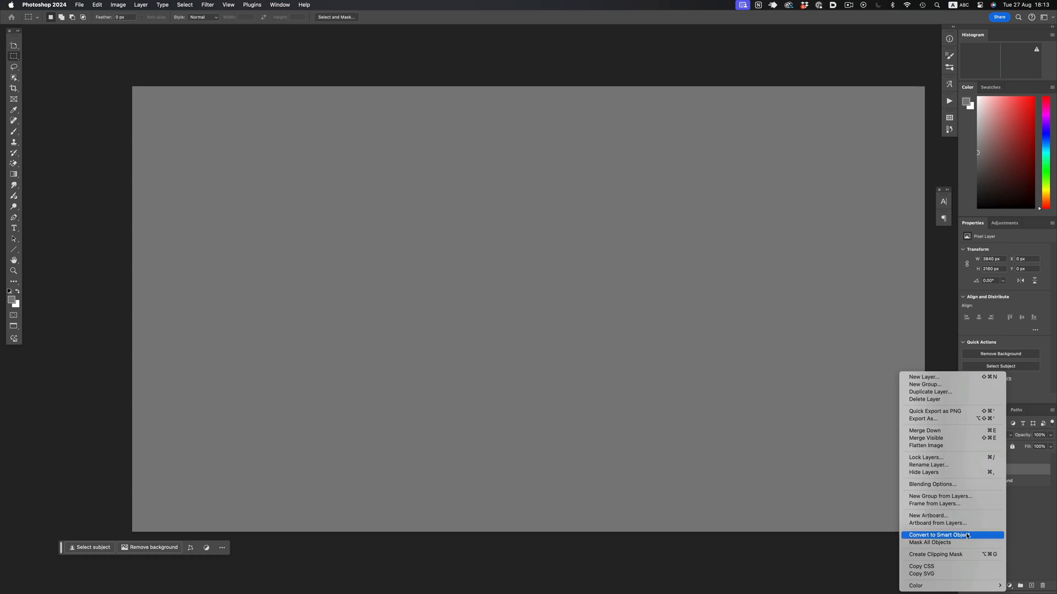
click(937, 534)
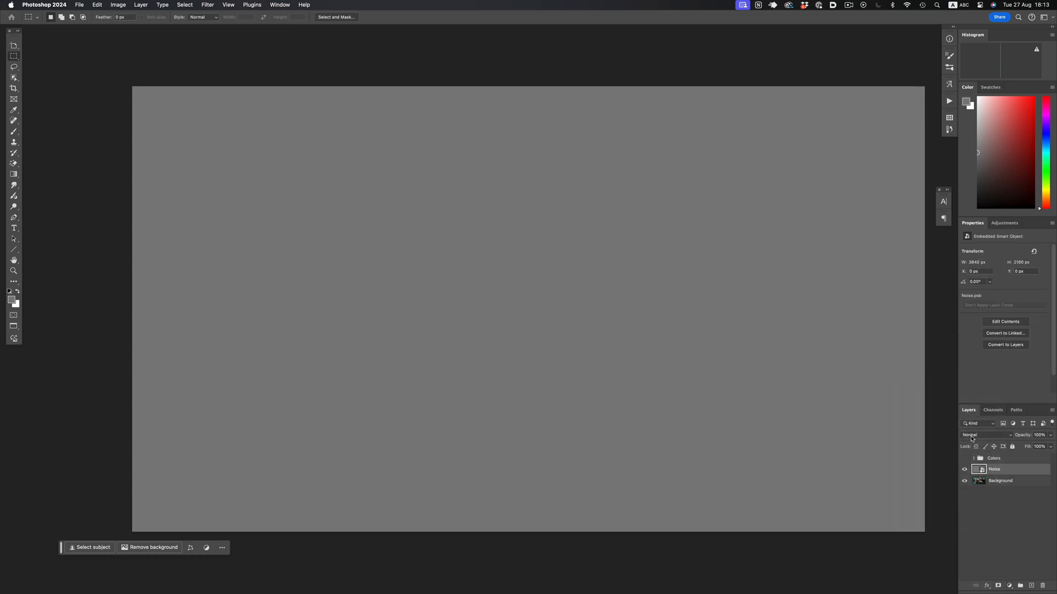
click(984, 434)
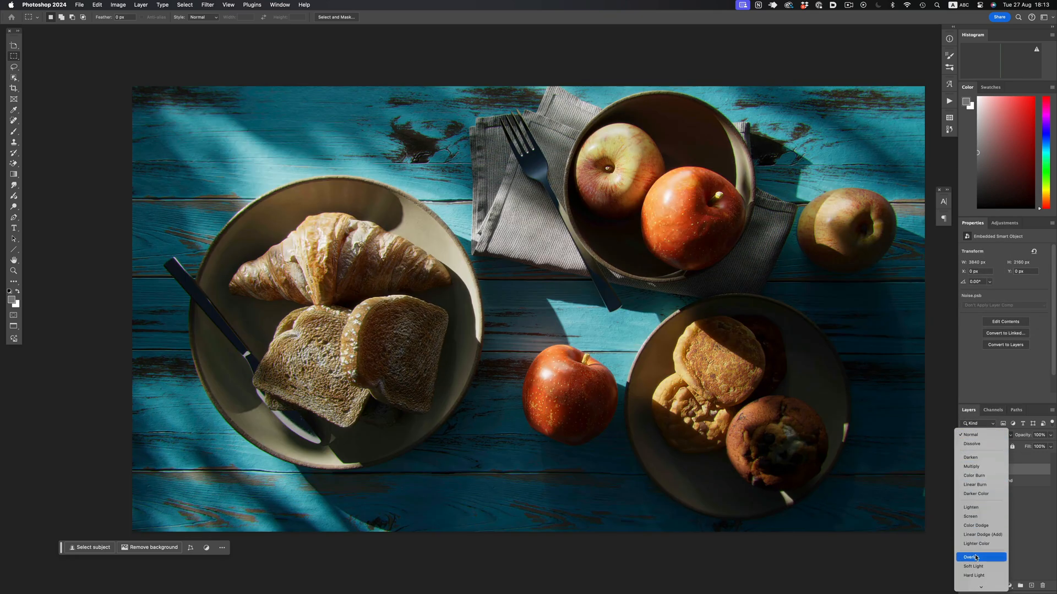
click(970, 556)
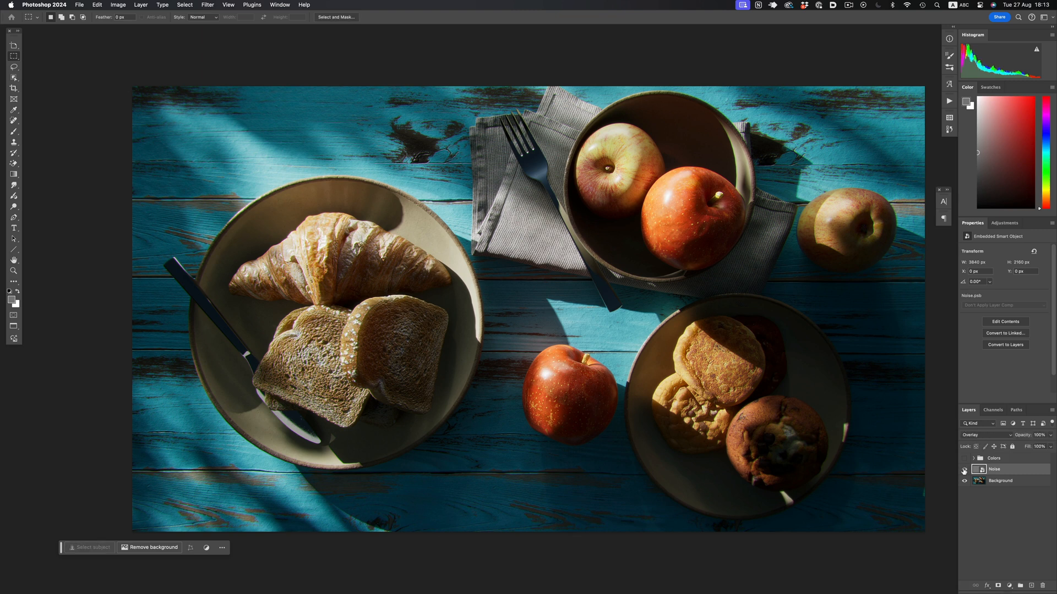
click(964, 469)
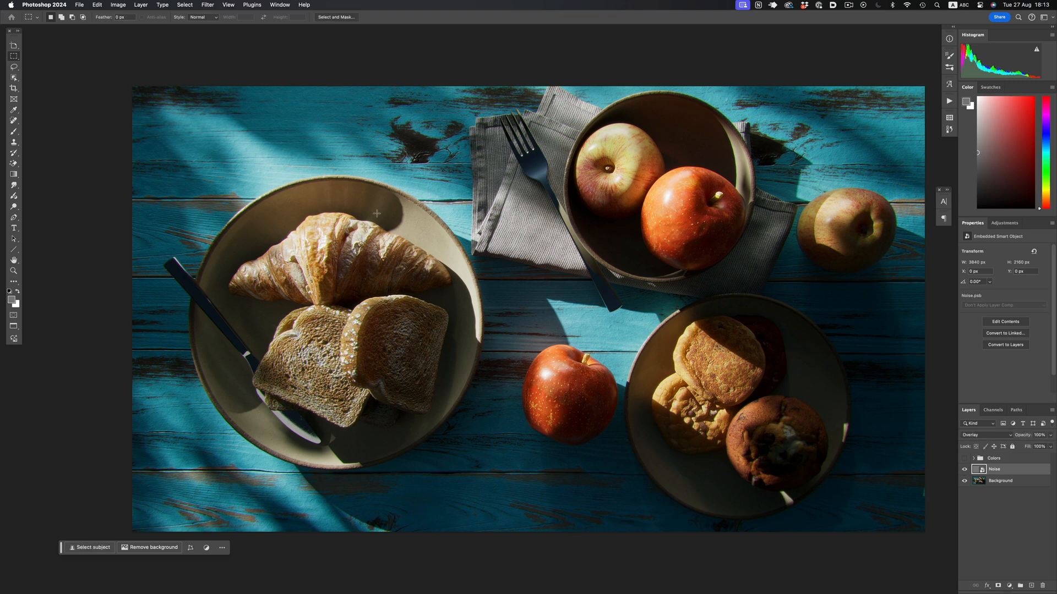
Apply Add Noise at 8% amount, Gaussian, monochromatic, to the Noise smart object.
click(207, 5)
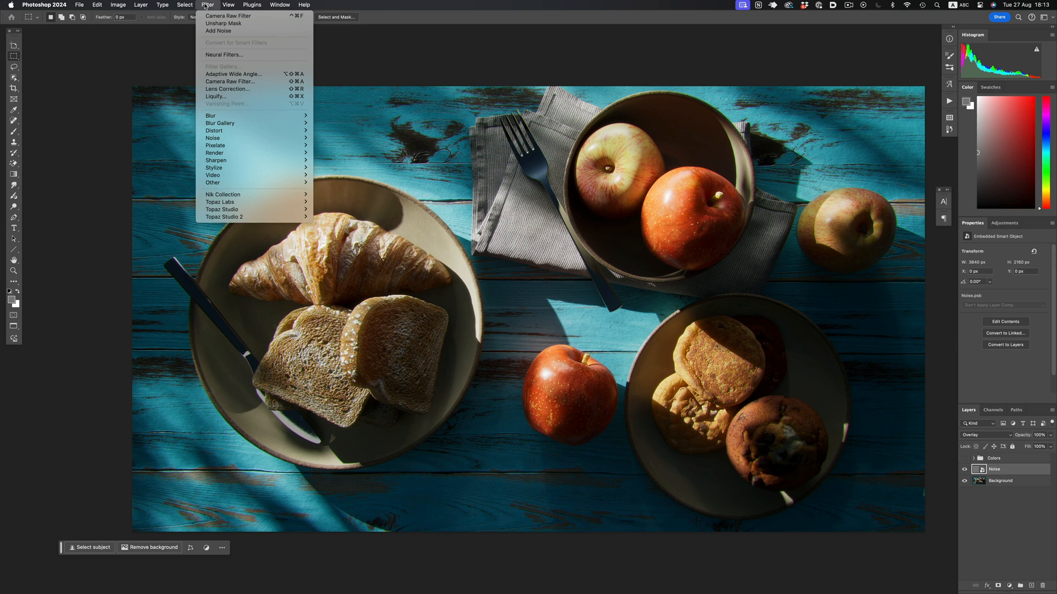
click(336, 139)
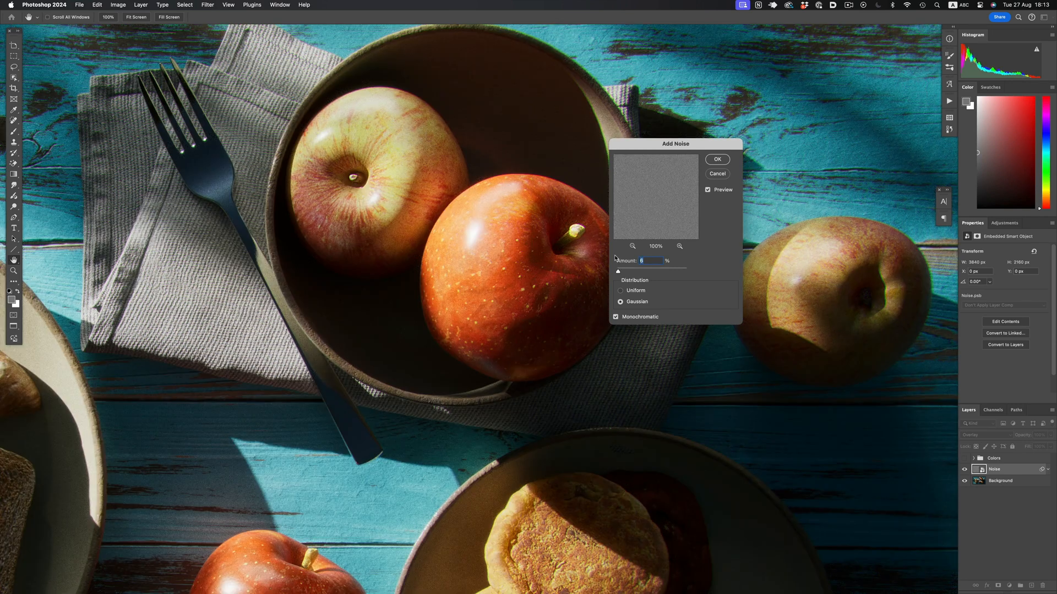
click(716, 160)
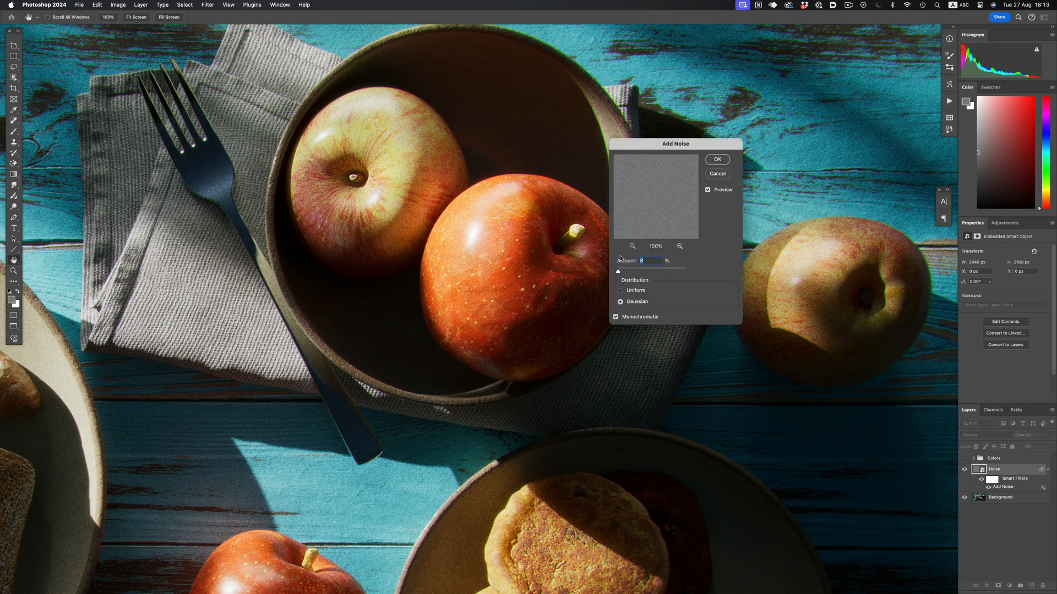
click(717, 159)
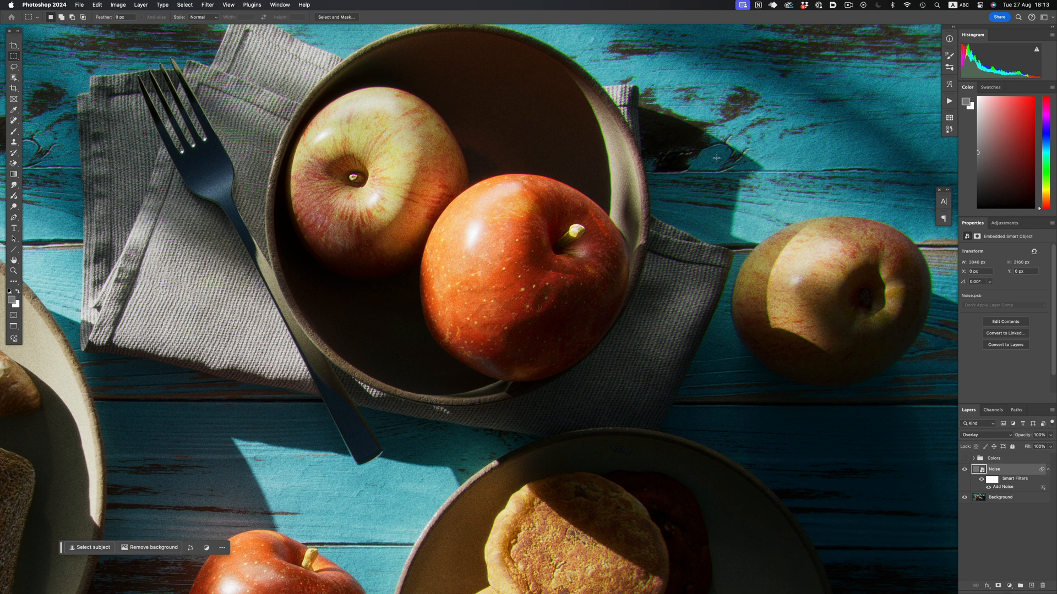
mouse_move(727, 212)
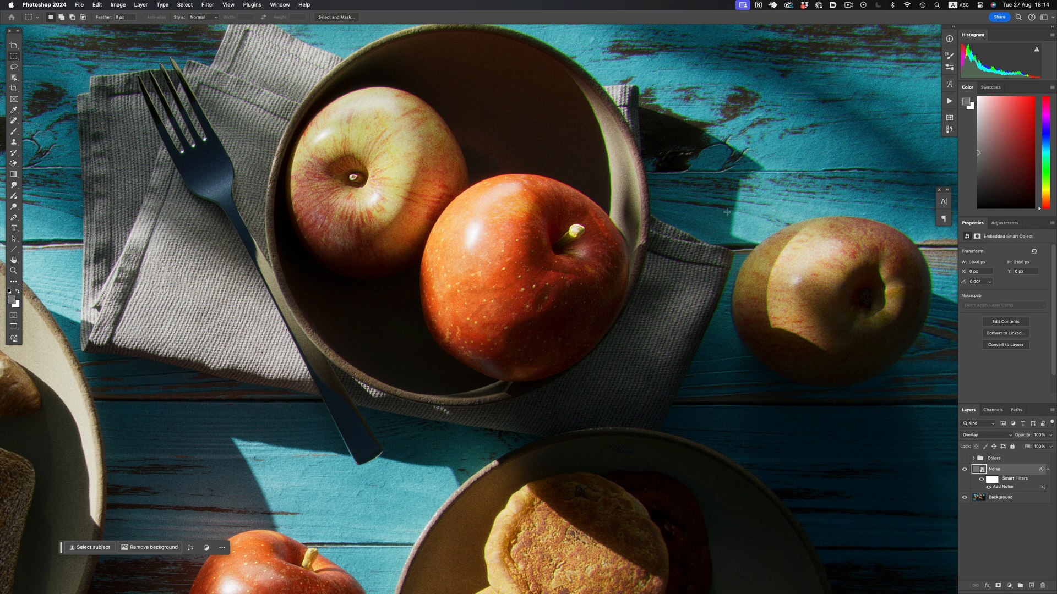